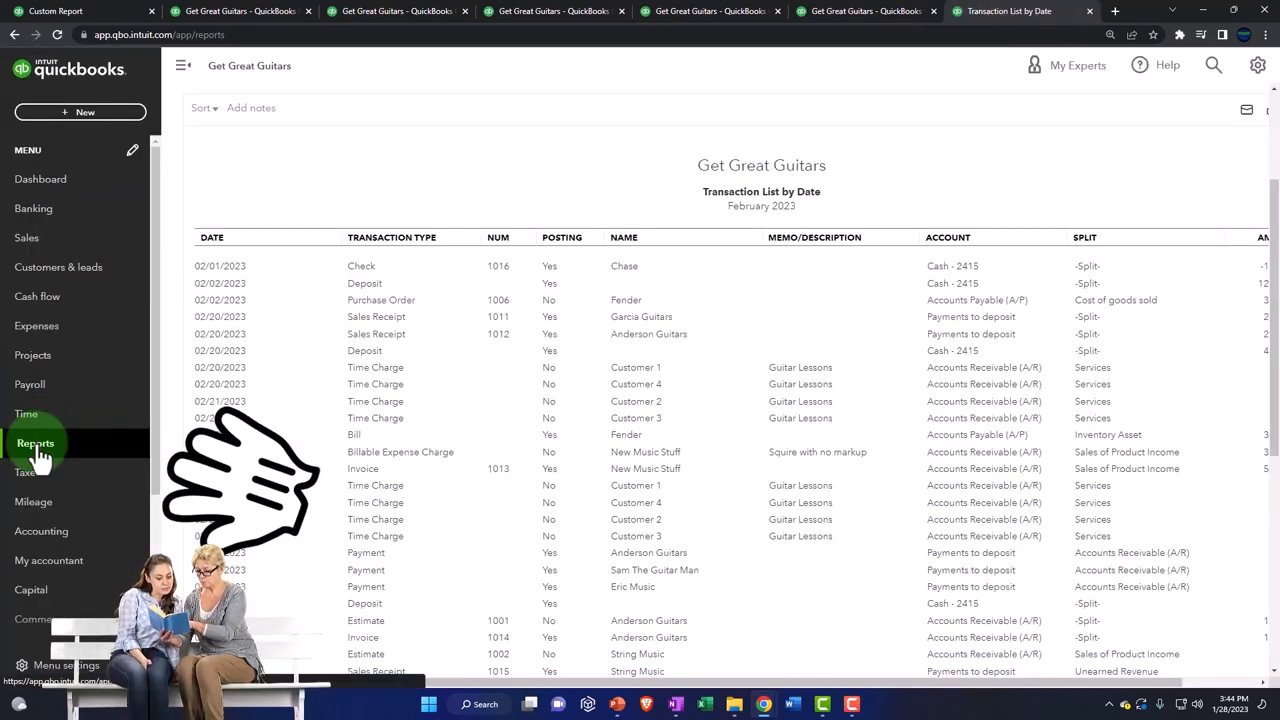
- Go to the Reports center from the left navigation menu
left_click(36, 443)
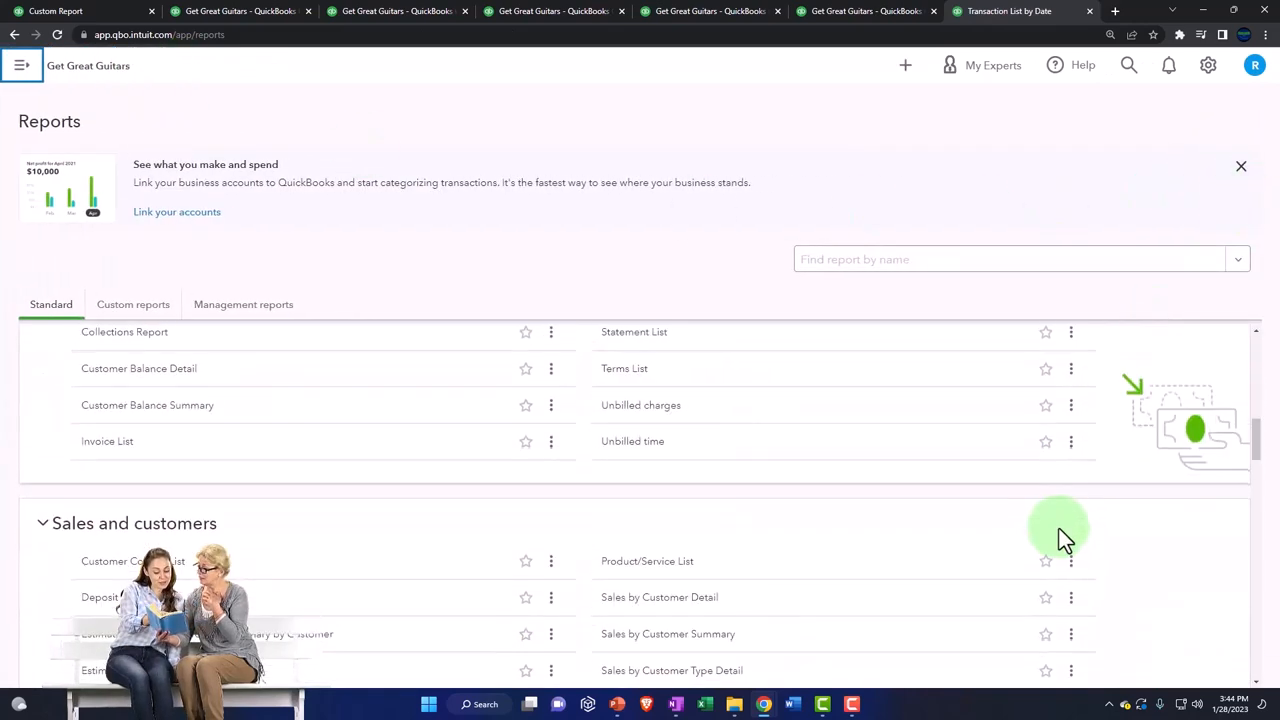
- Scroll the Standard reports down to the For my accountant section to open Journal
scroll("down", 3)
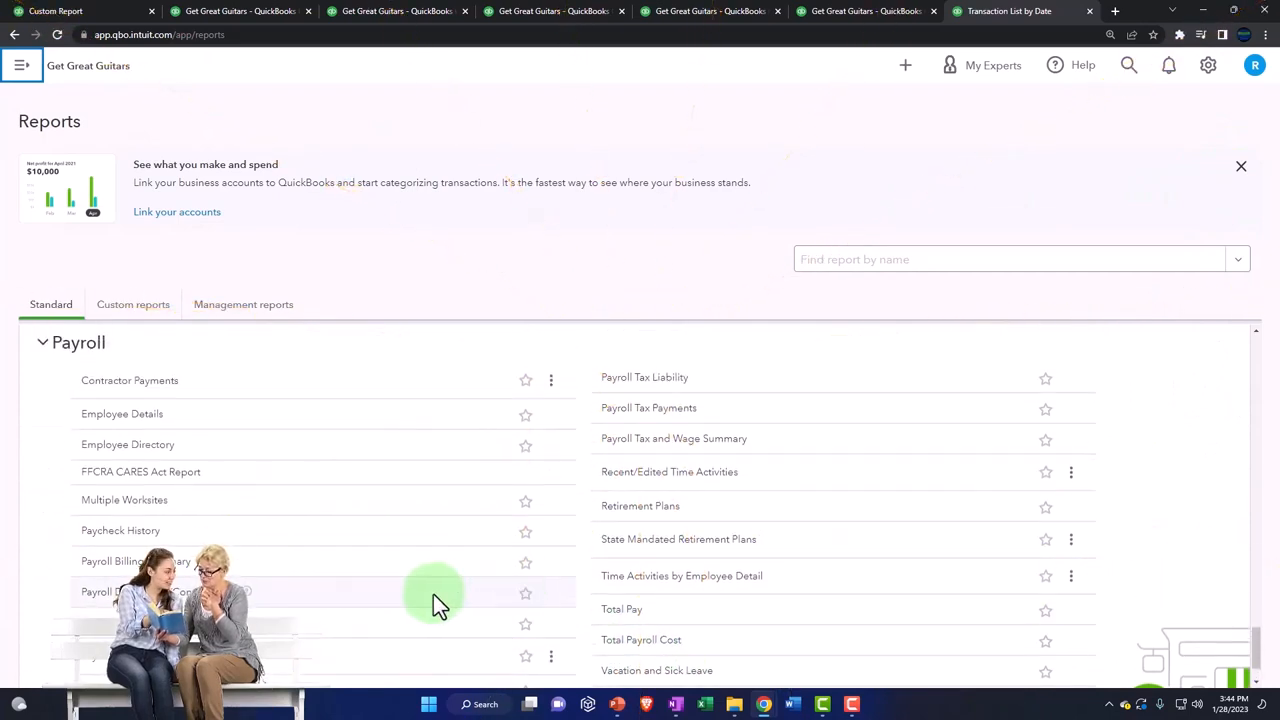
scroll("down", 3)
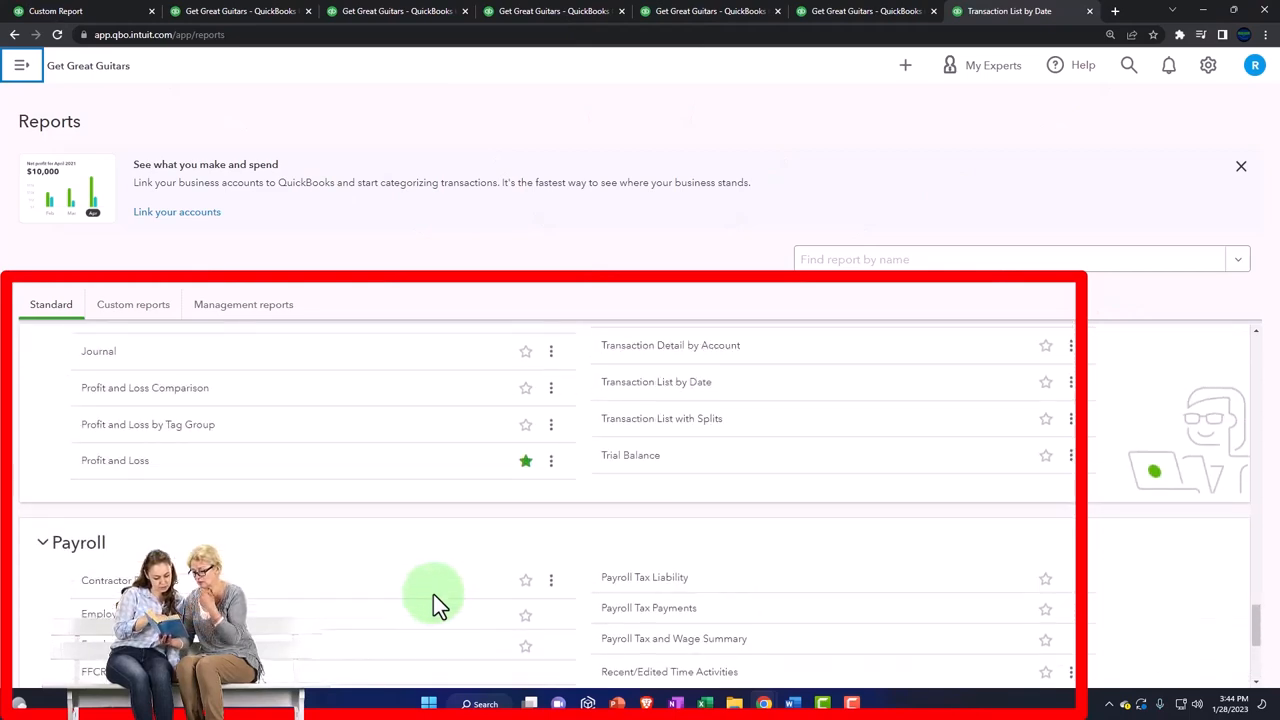
scroll("down", 3)
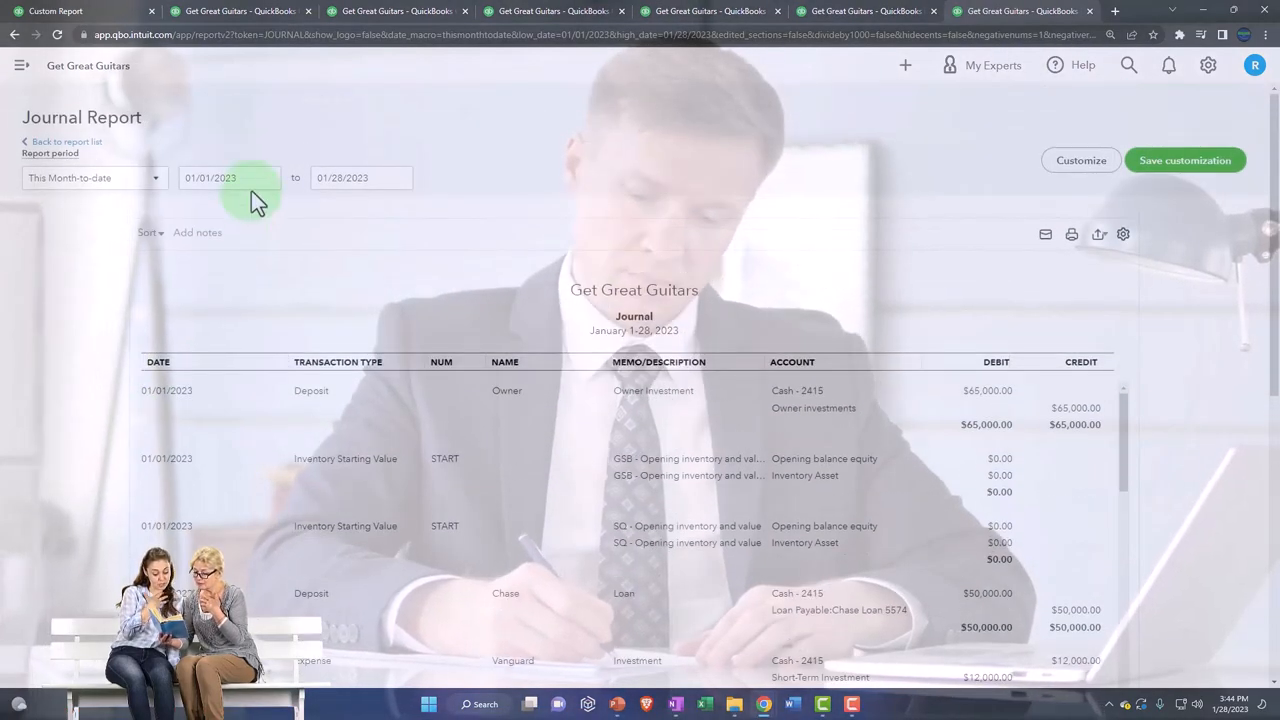
- Set the Journal report period to 02/01/2023 through 02/28/2023
type("0201")
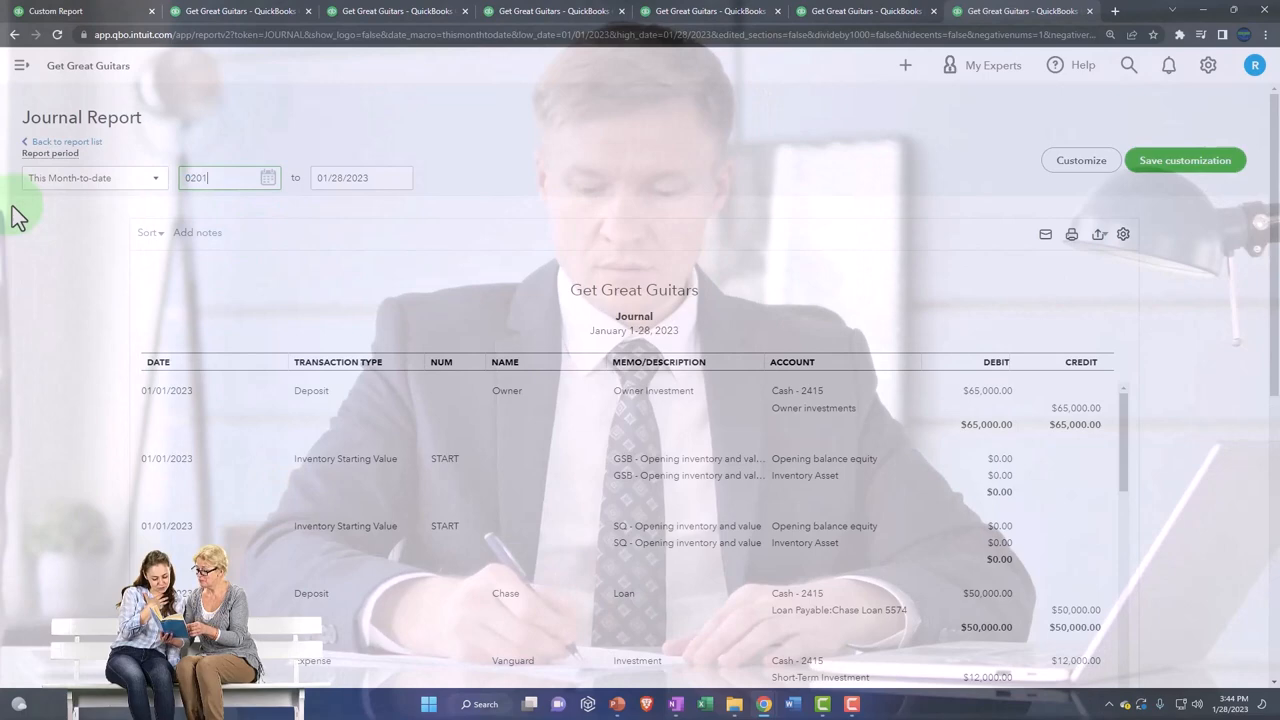
type("0228")
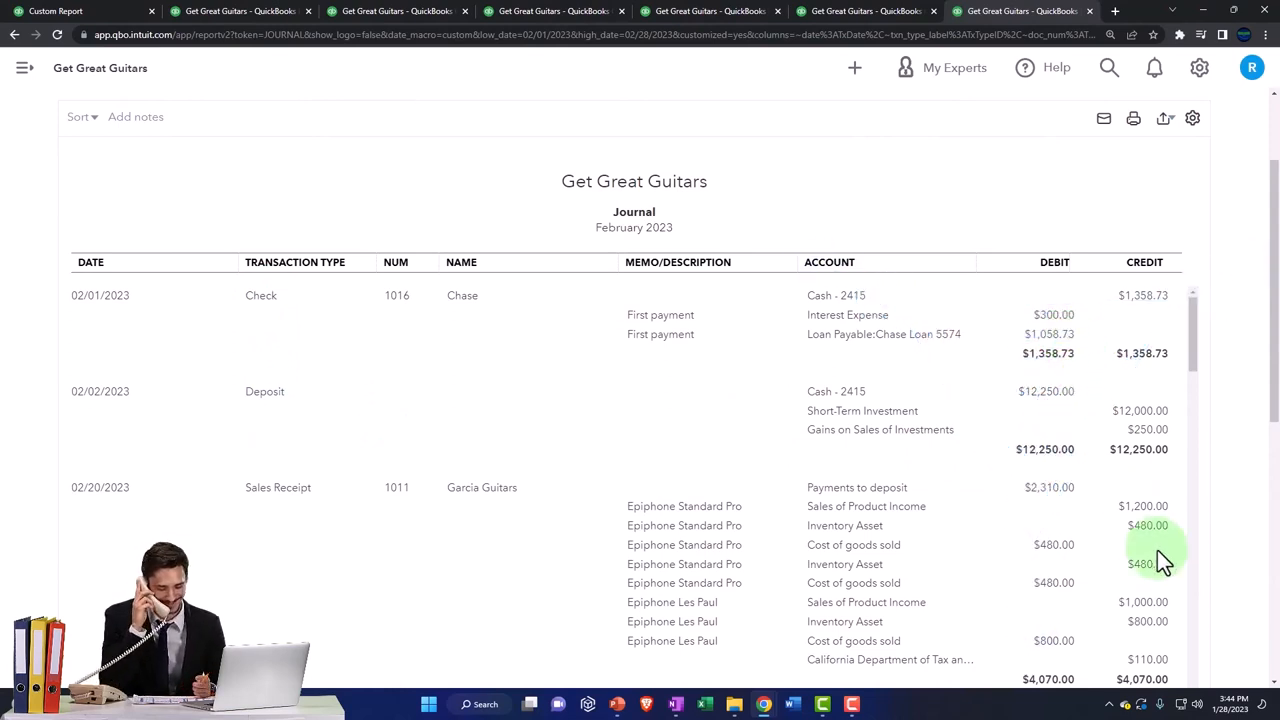
scroll("down", 3)
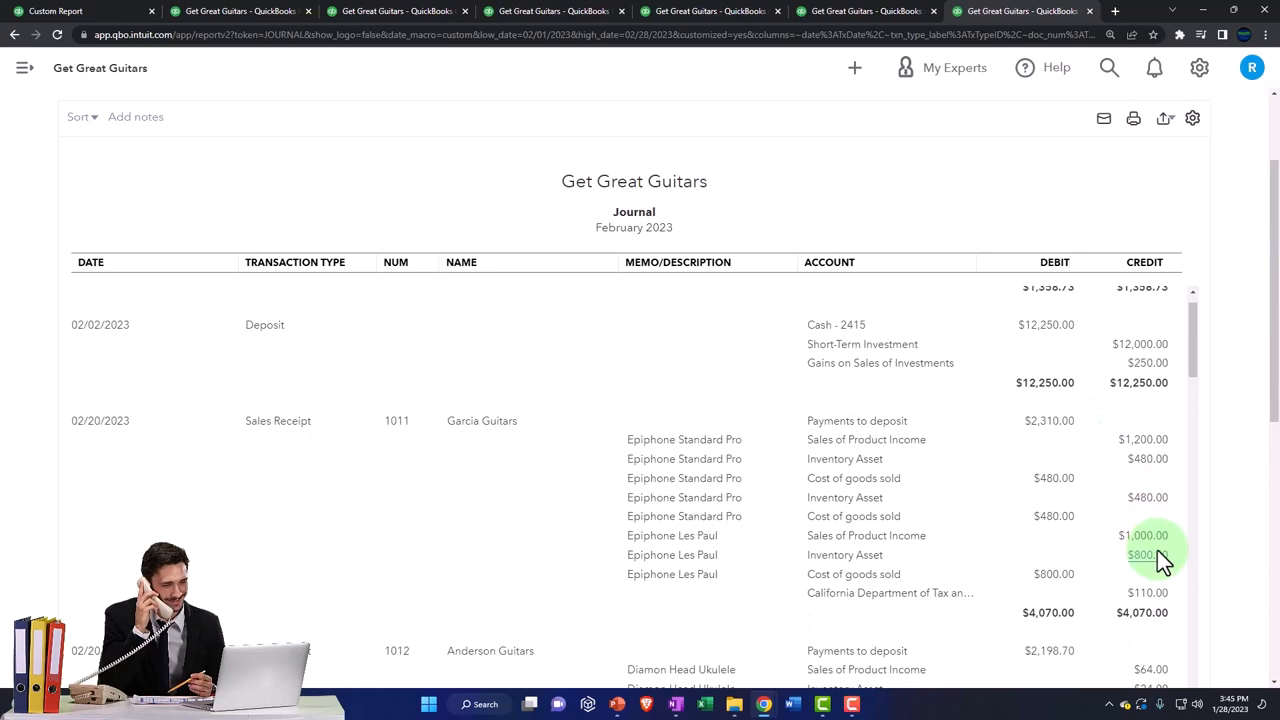
scroll("down", 3)
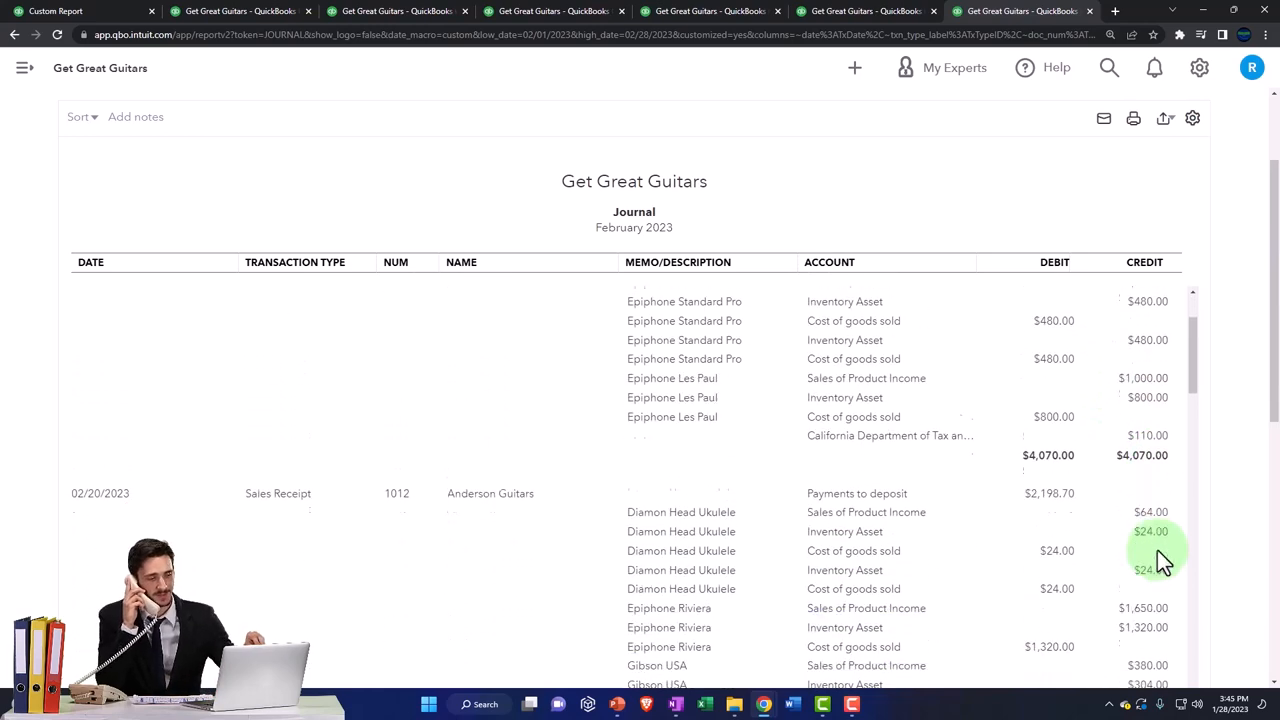
scroll("down", 3)
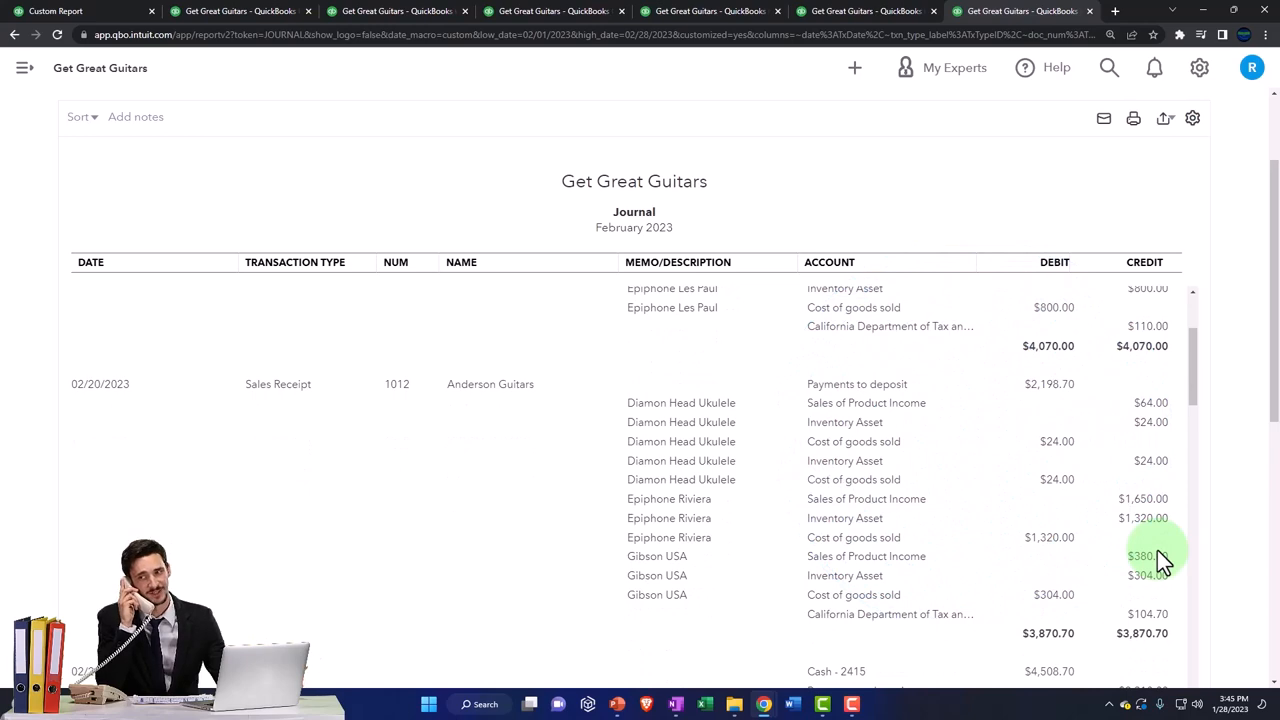
scroll("down", 3)
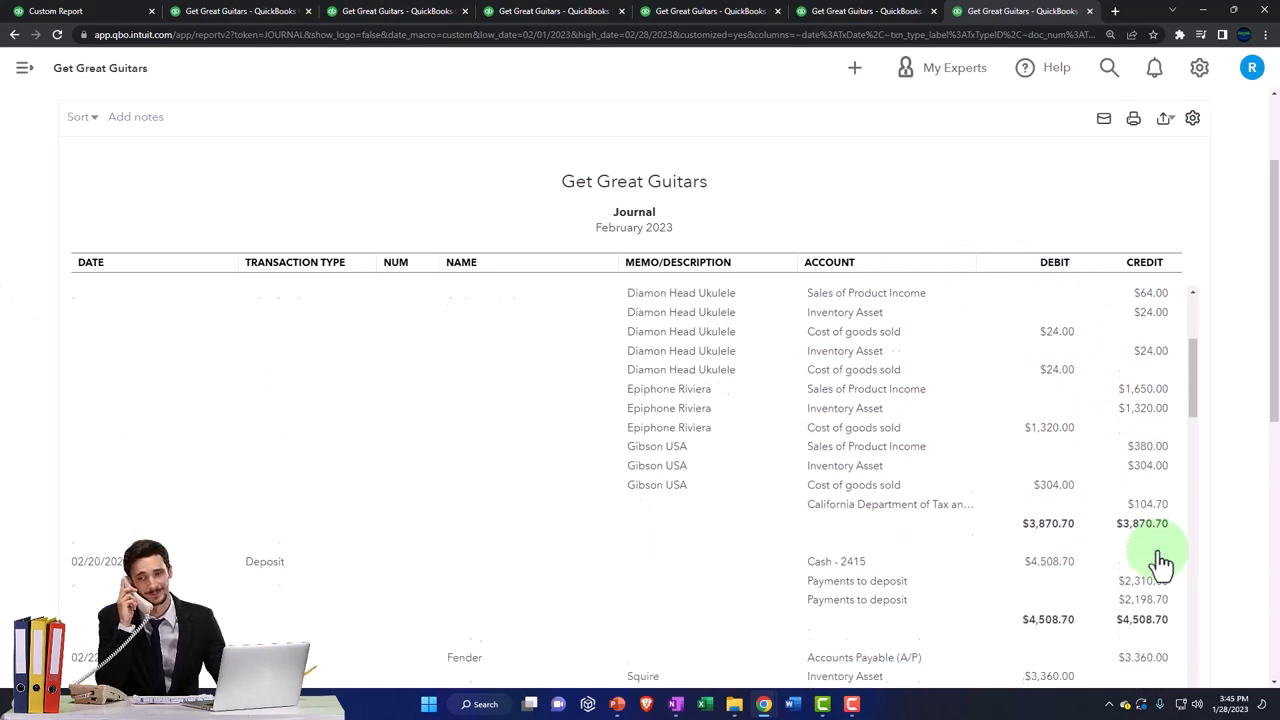
scroll("down", 3)
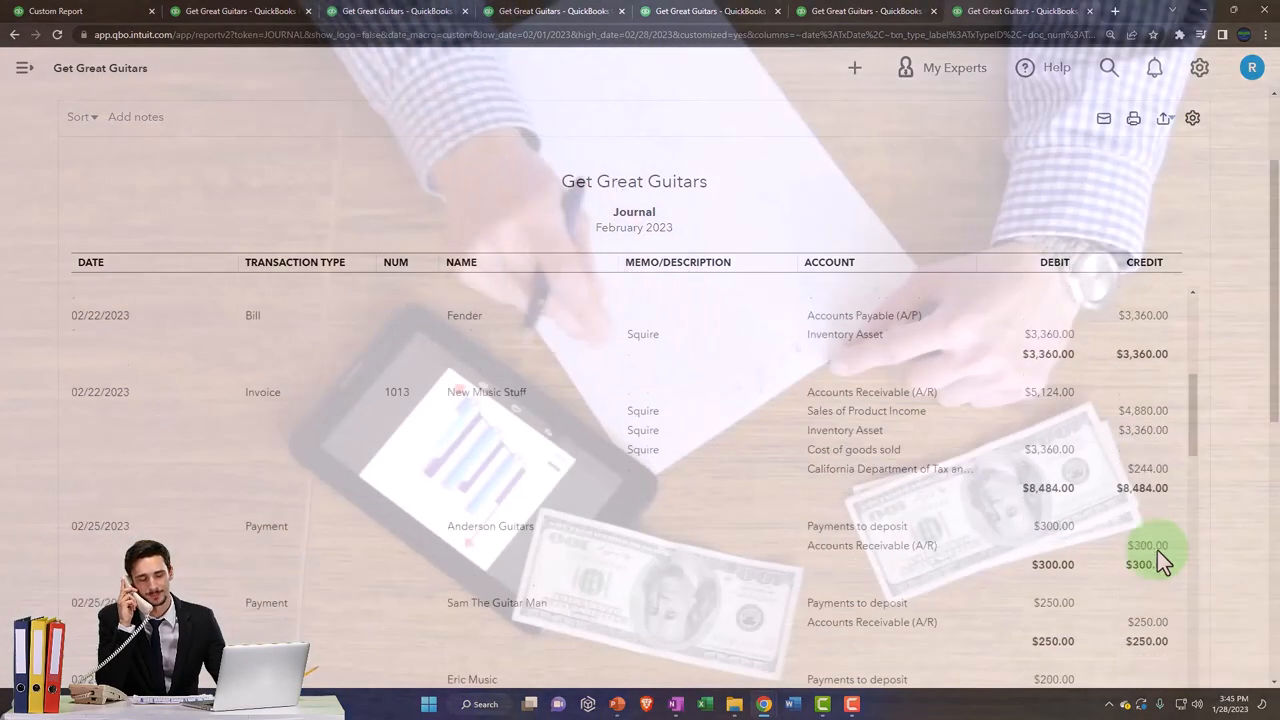
scroll("down", 3)
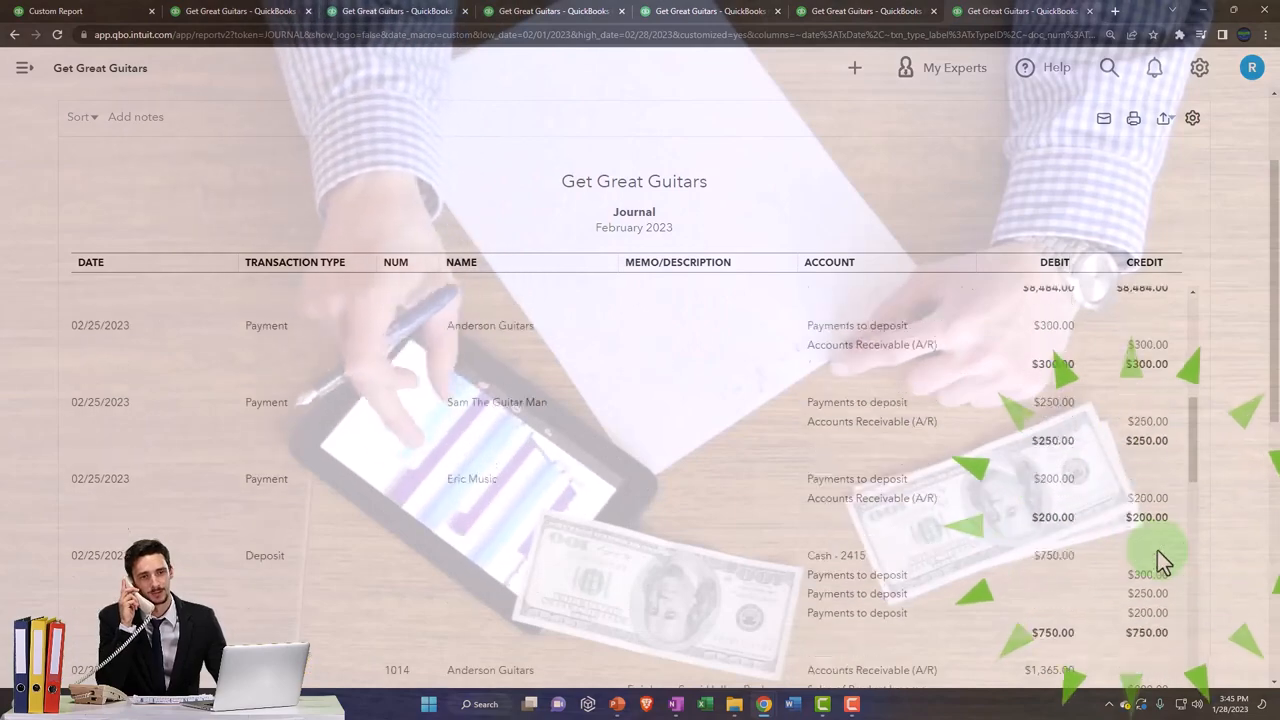
scroll("down", 3)
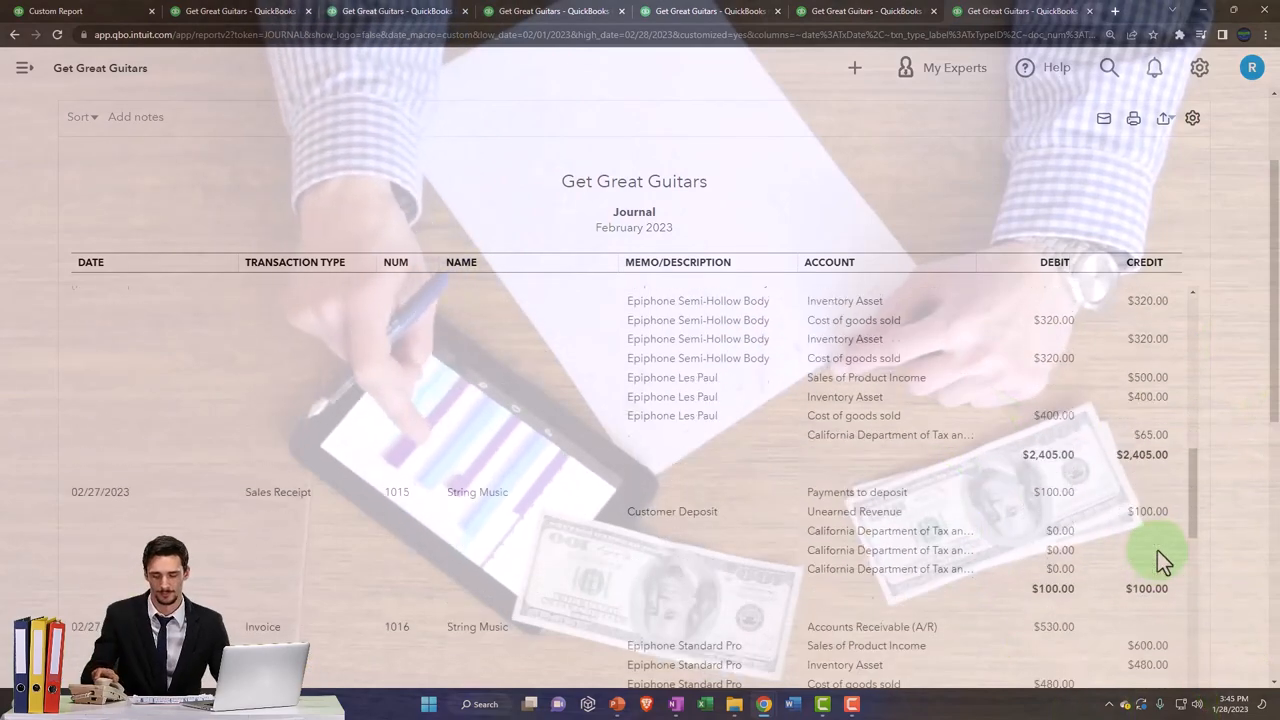
scroll("down", 3)
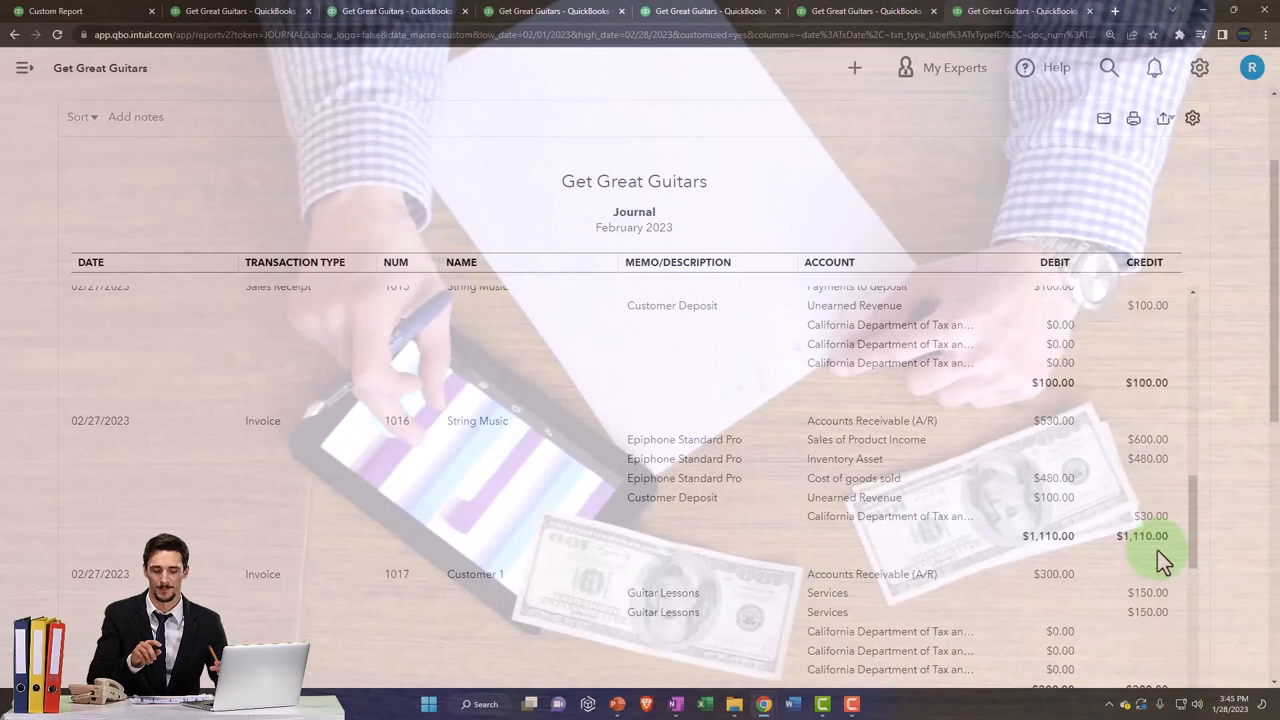
scroll("down", 3)
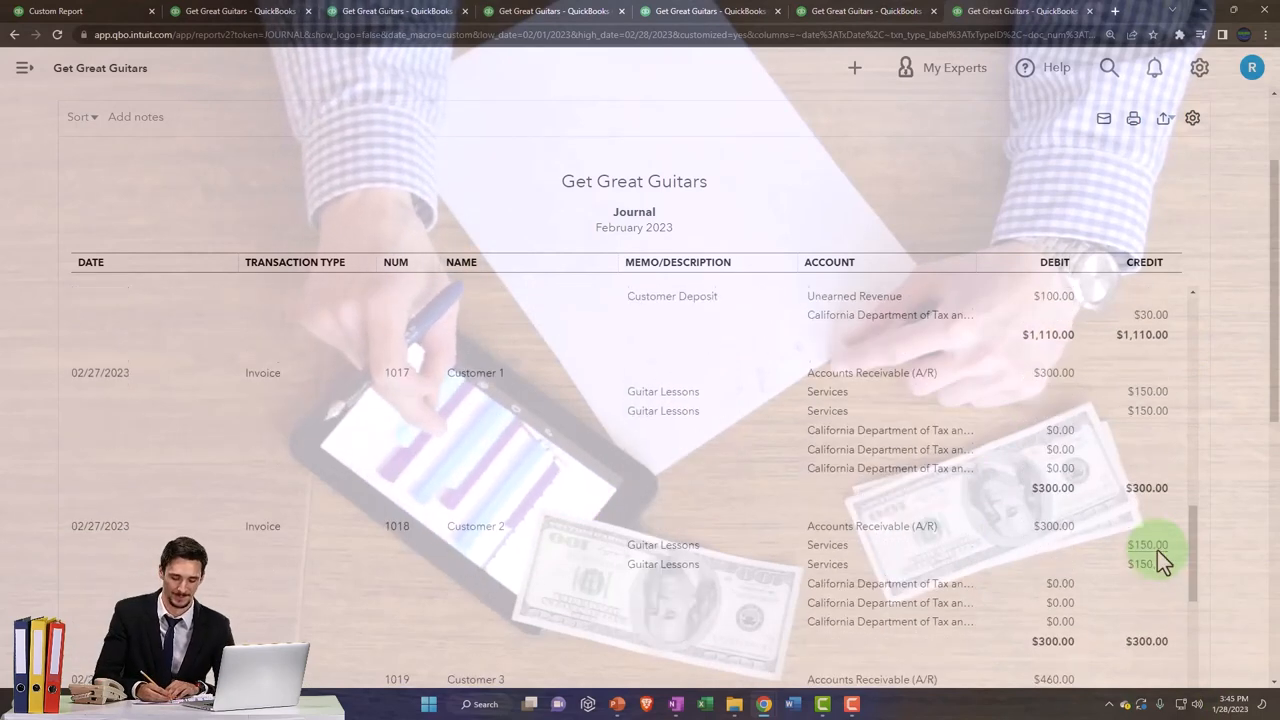
scroll("down", 3)
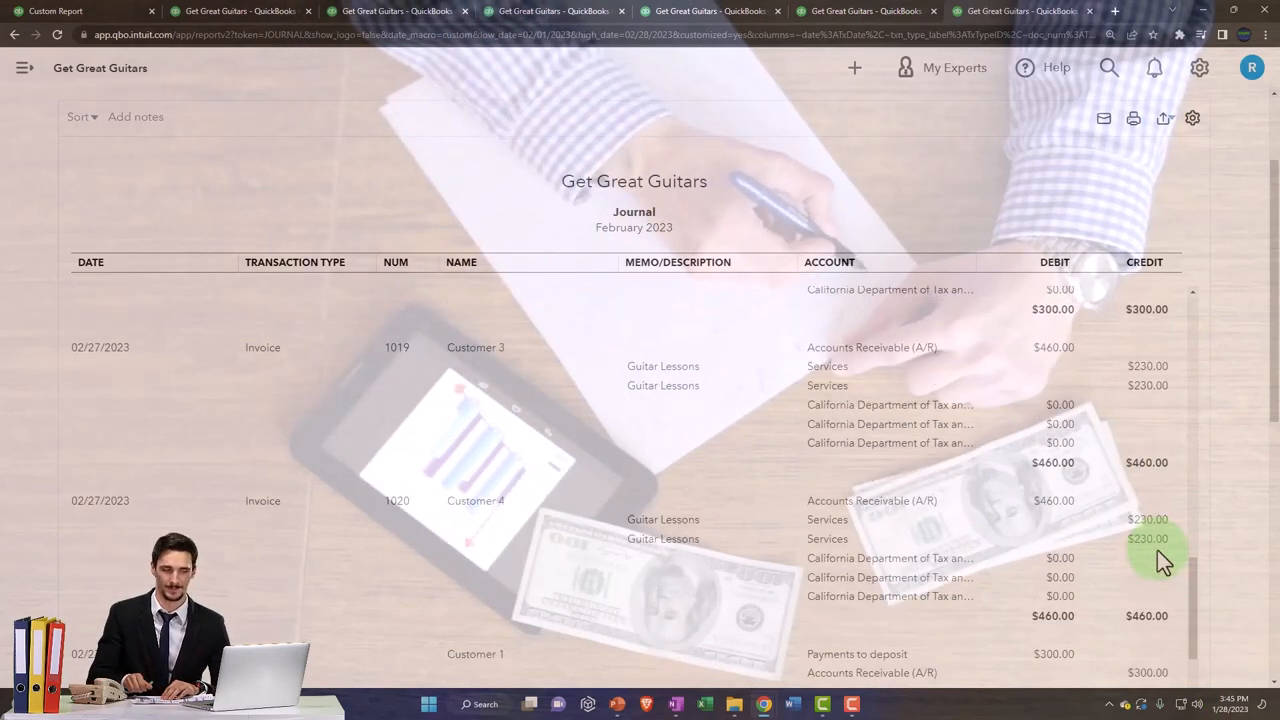
scroll("down", 3)
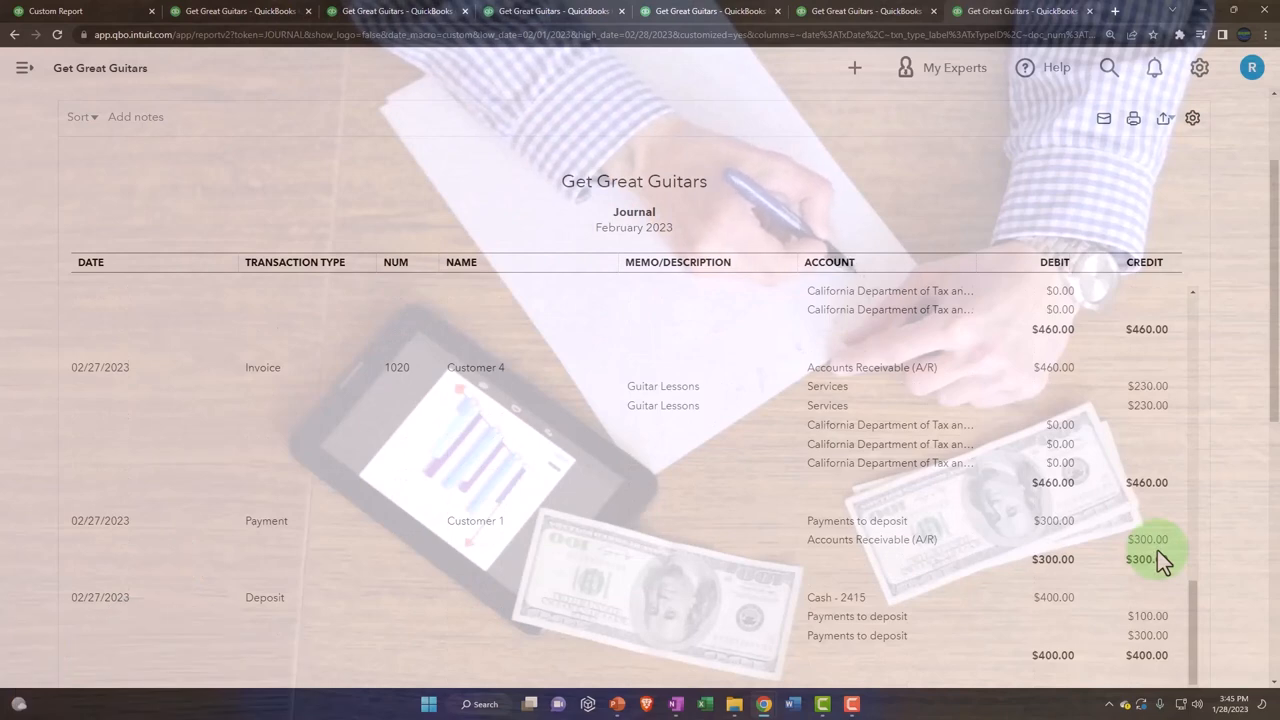
scroll("down", 3)
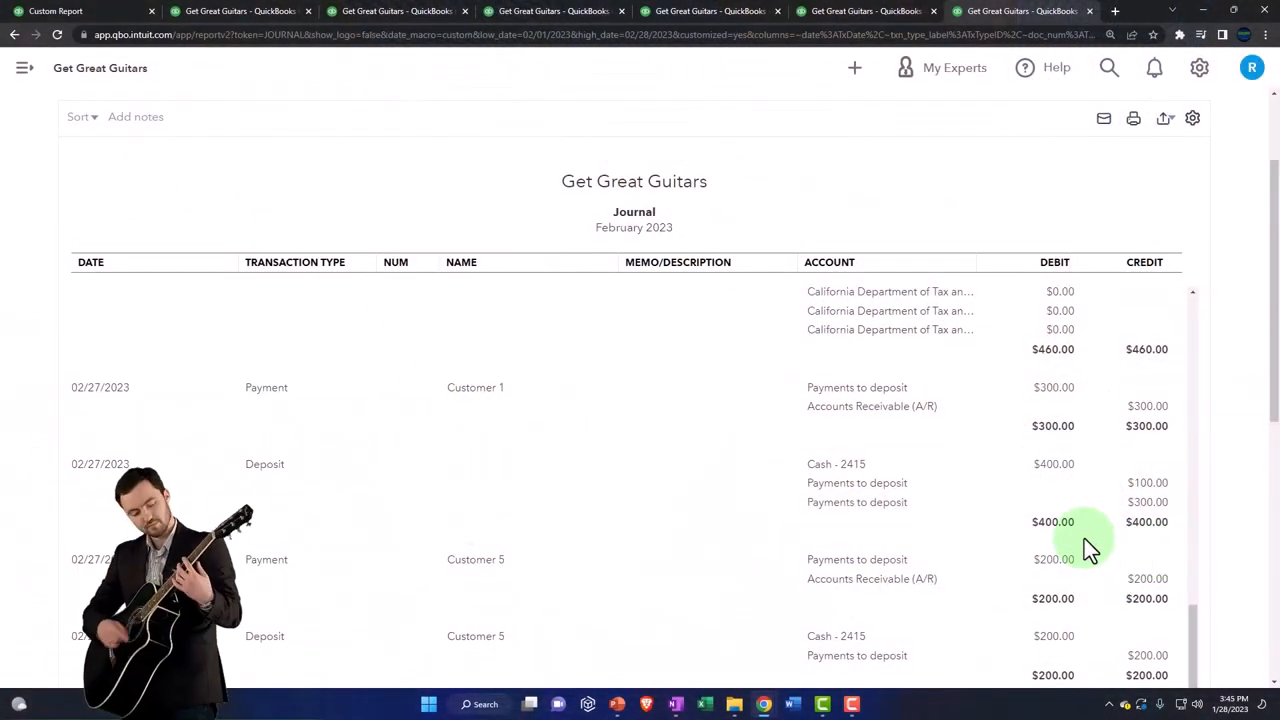
scroll("down", 3)
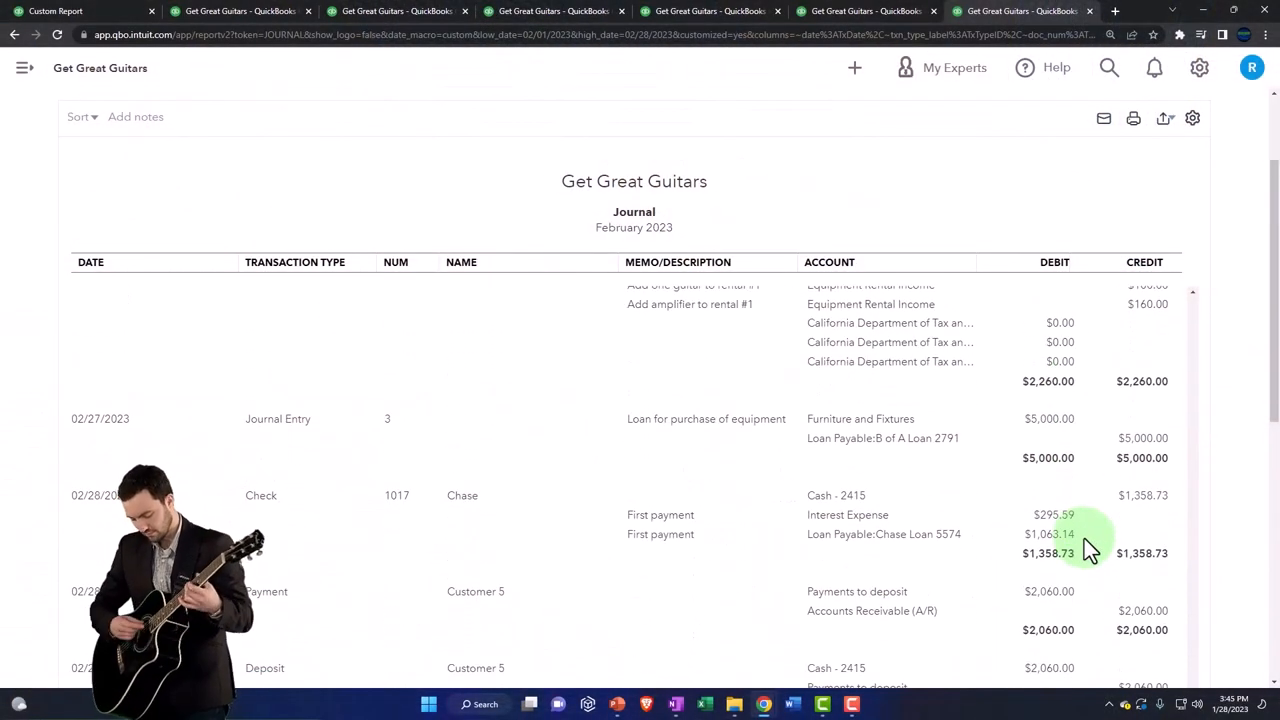
scroll("down", 3)
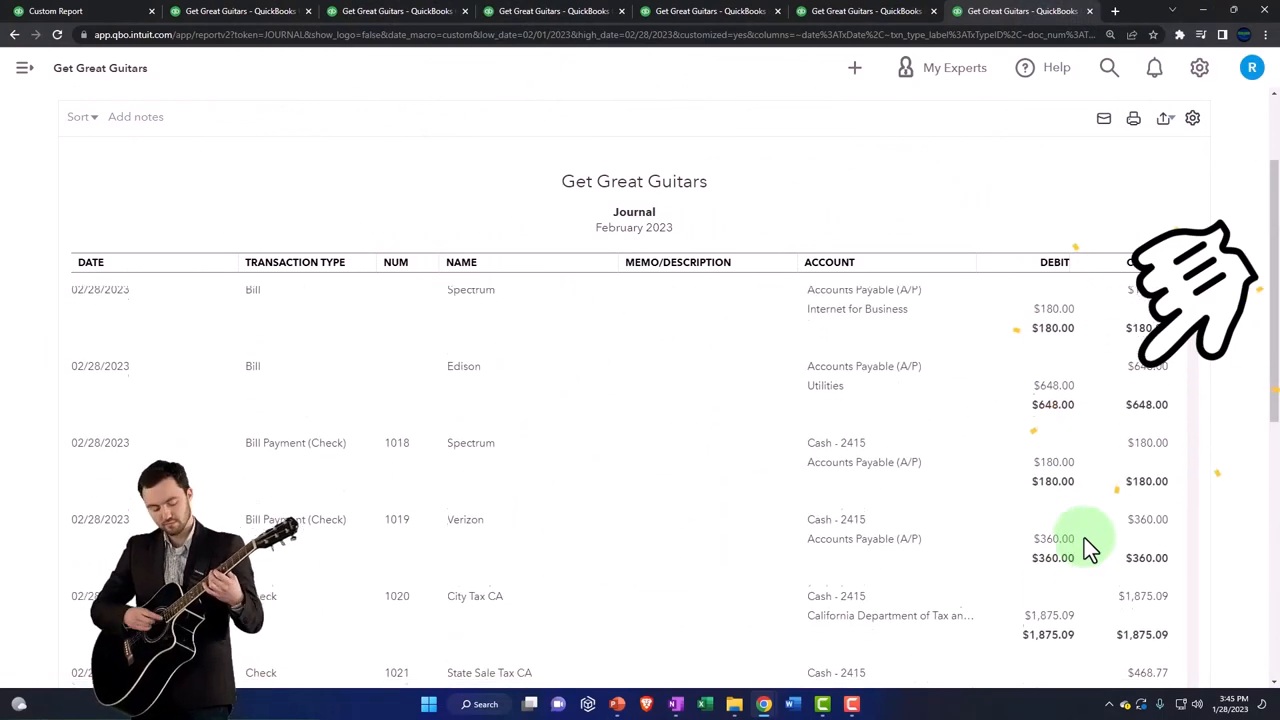
scroll("down", 3)
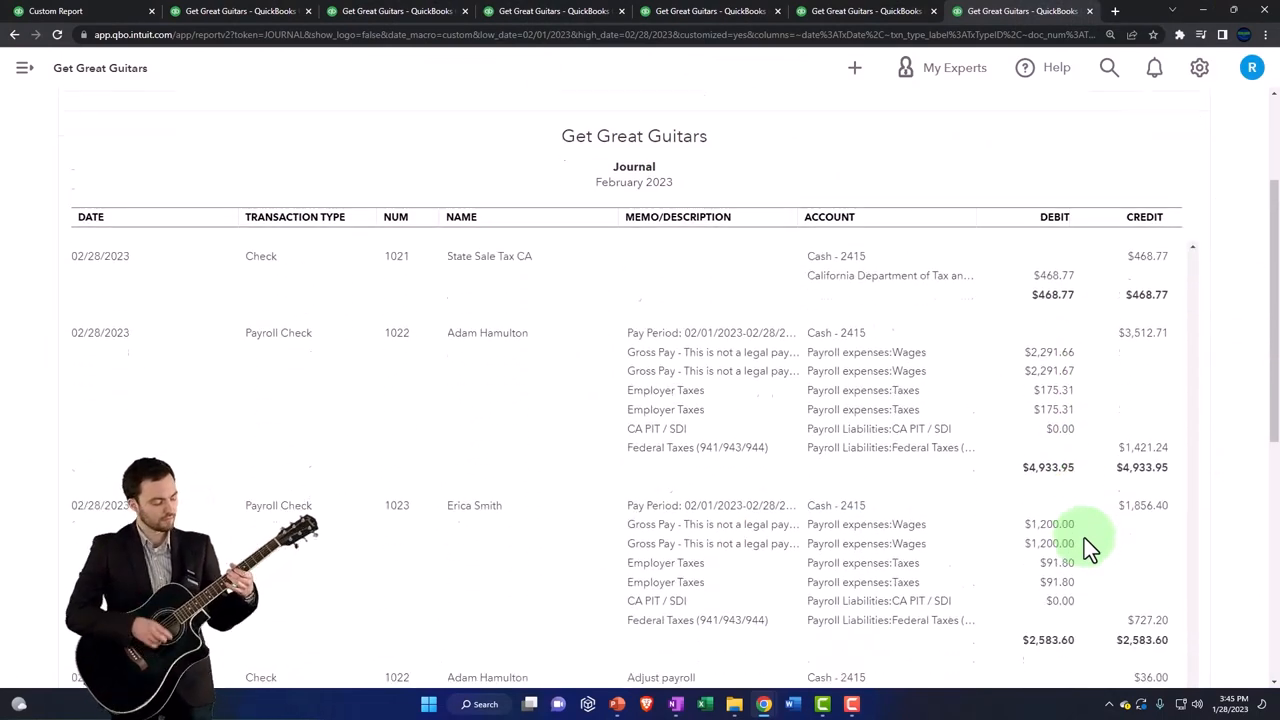
scroll("down", 3)
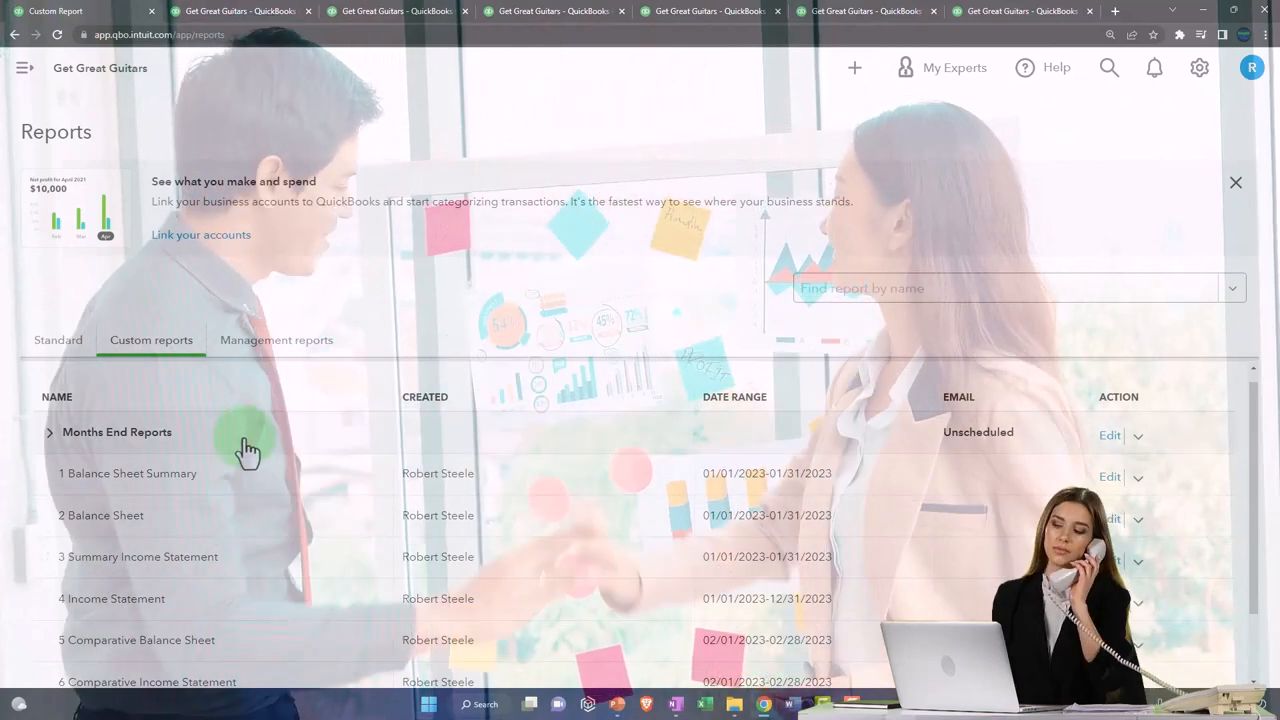
- Scroll the Custom reports list to show all six Months End Reports
scroll("down", 3)
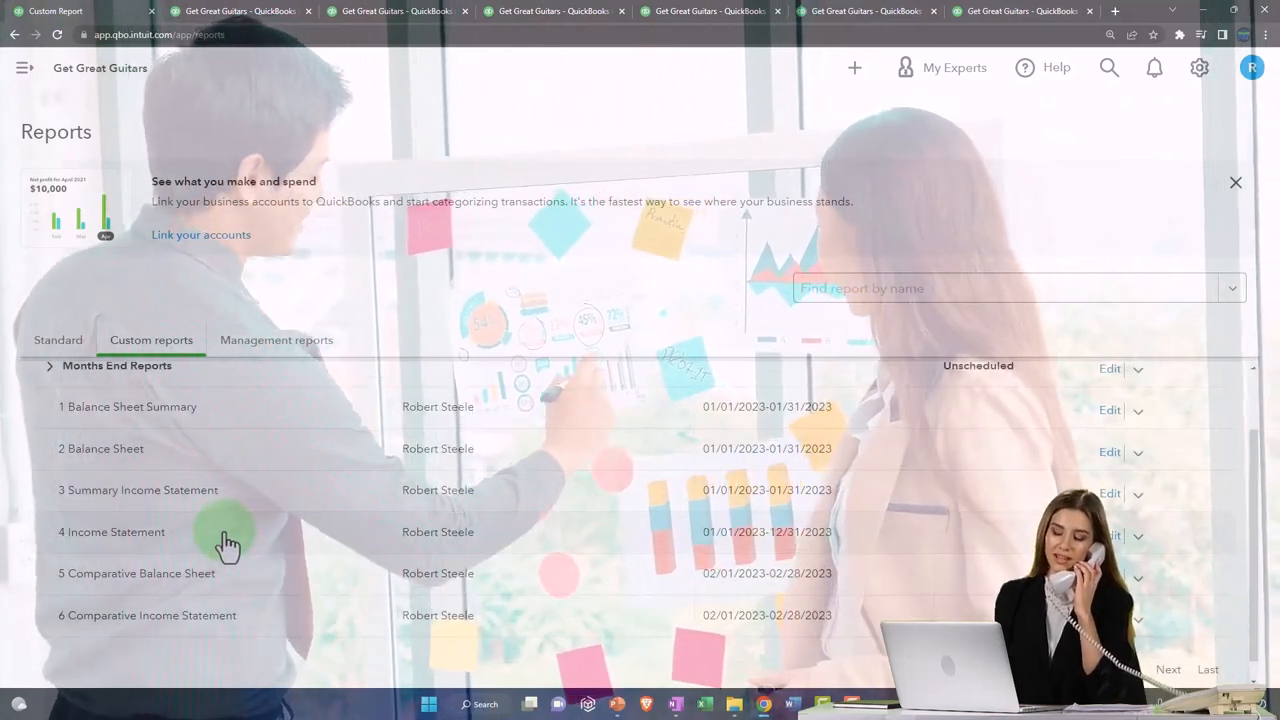